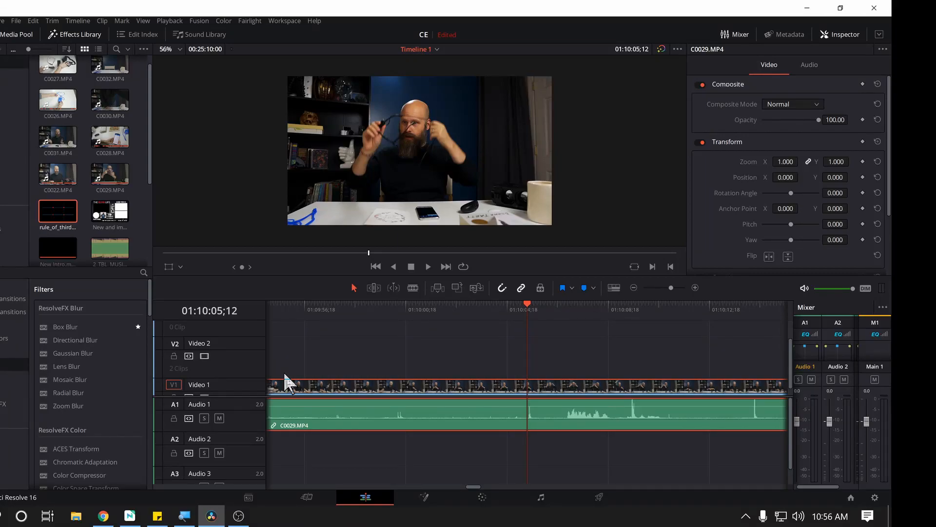
mouse_move(382, 182)
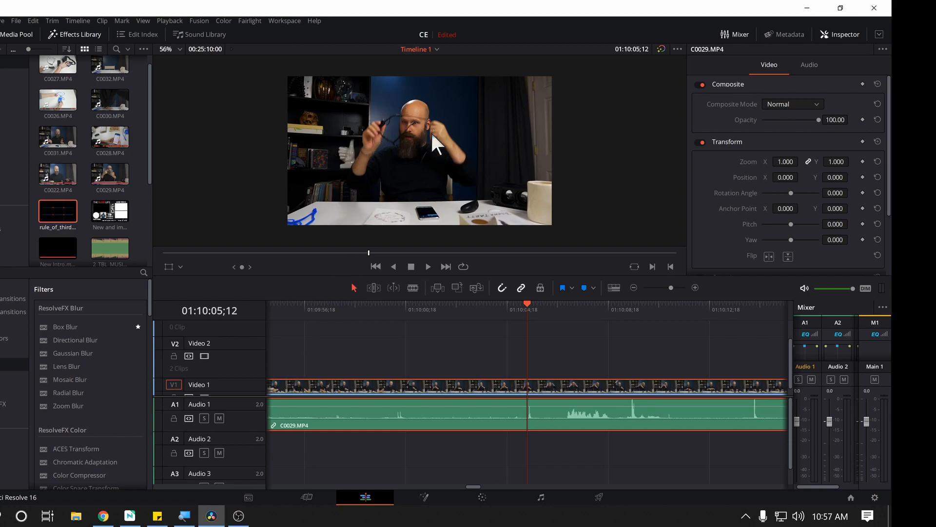
mouse_move(416, 160)
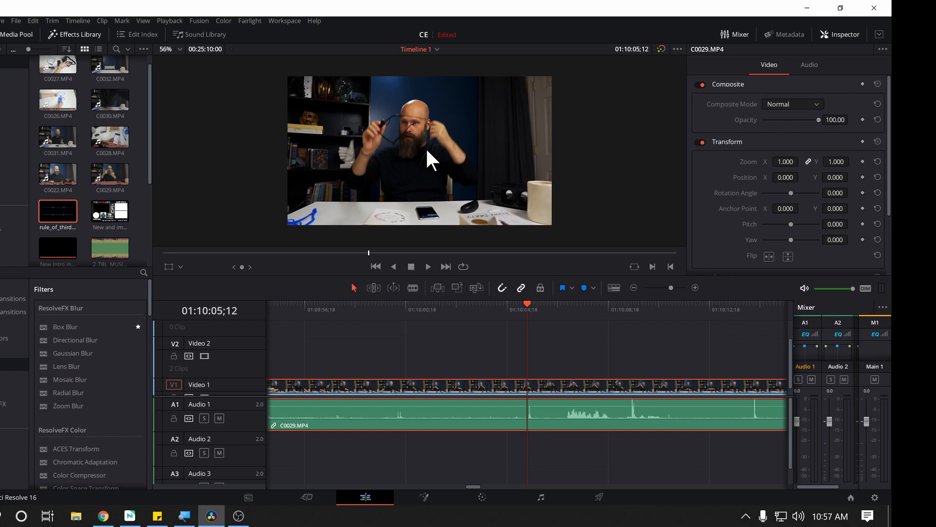
mouse_move(469, 188)
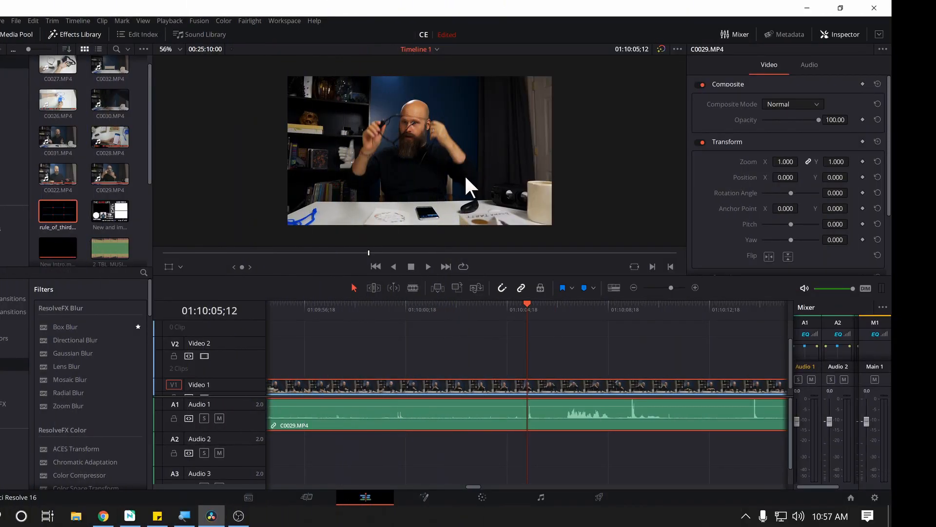
mouse_move(436, 194)
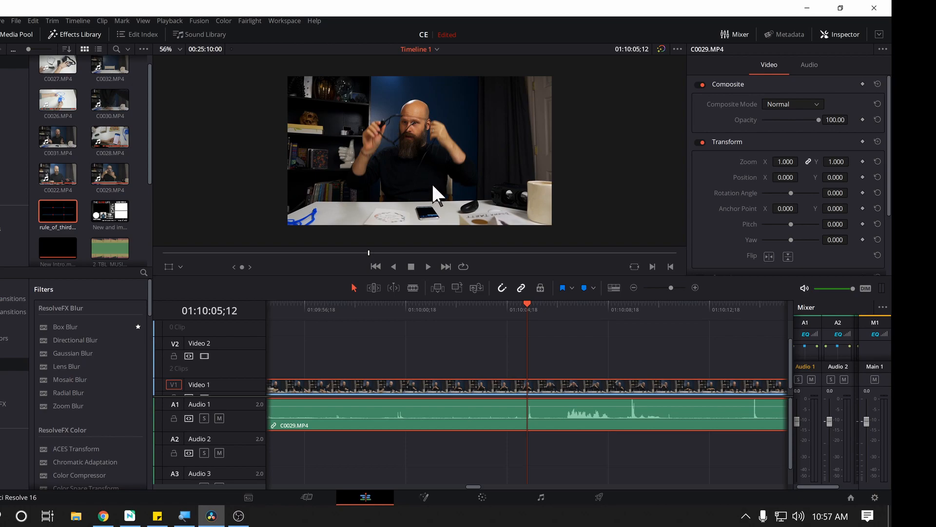
mouse_move(386, 133)
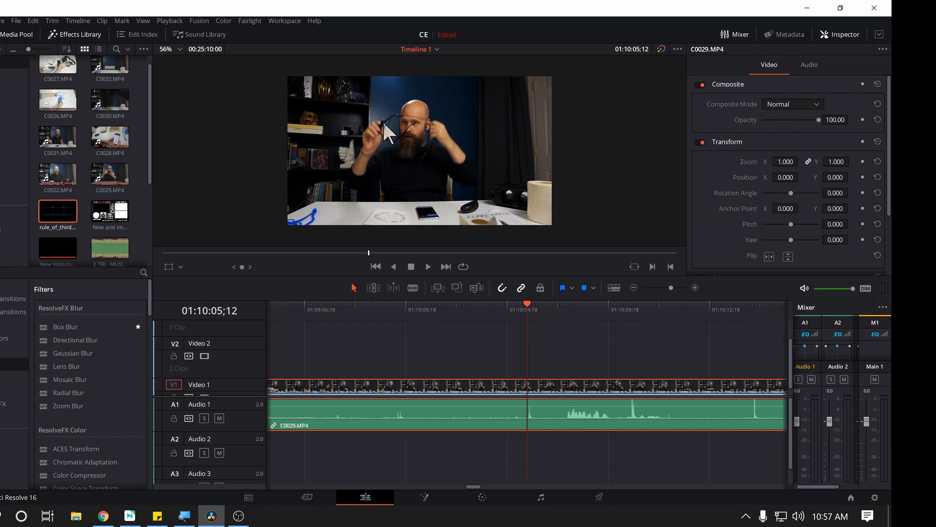
mouse_move(394, 152)
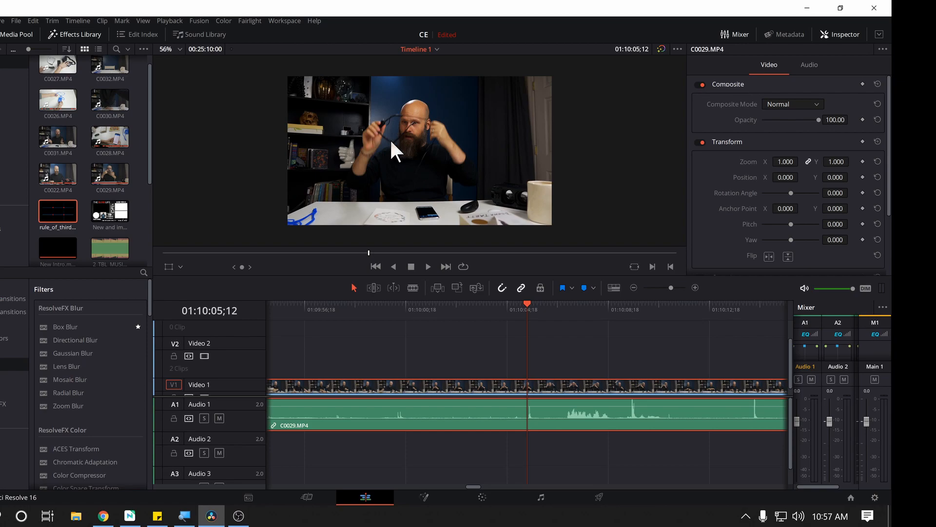
mouse_move(367, 176)
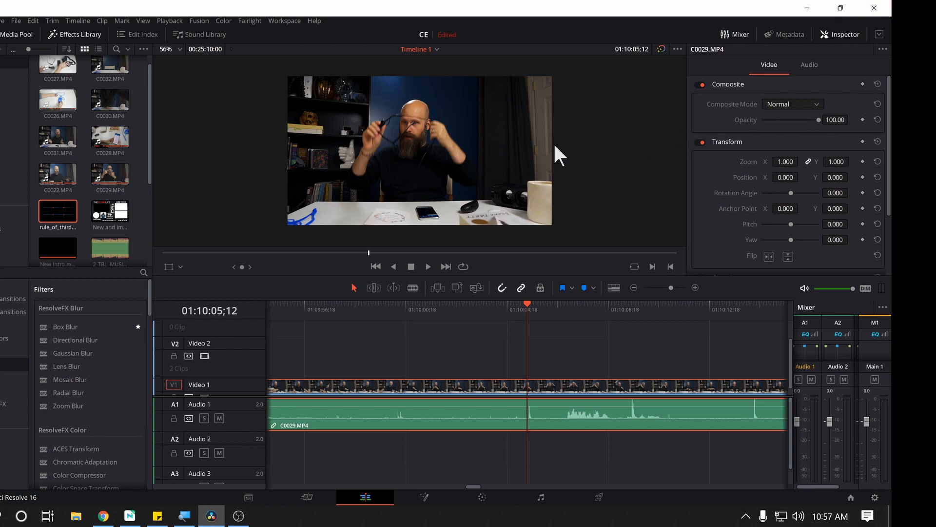
mouse_move(521, 166)
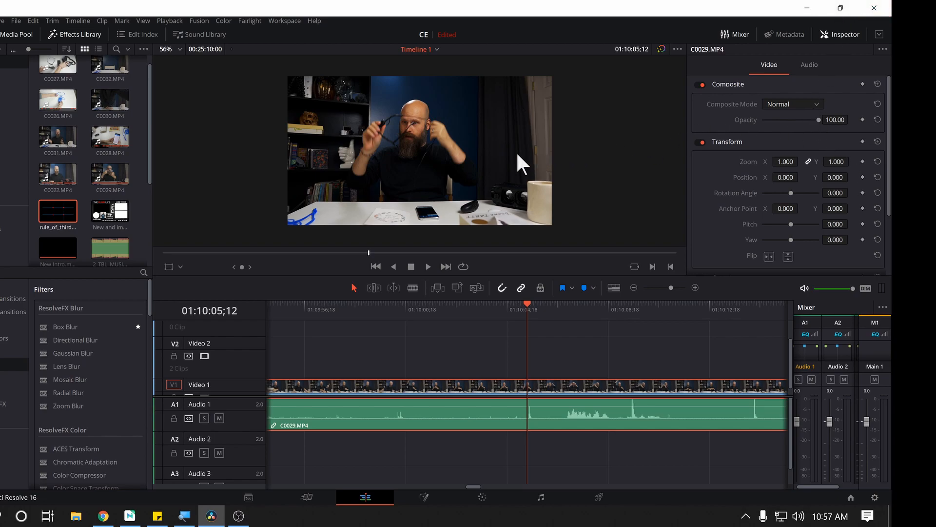
mouse_move(418, 132)
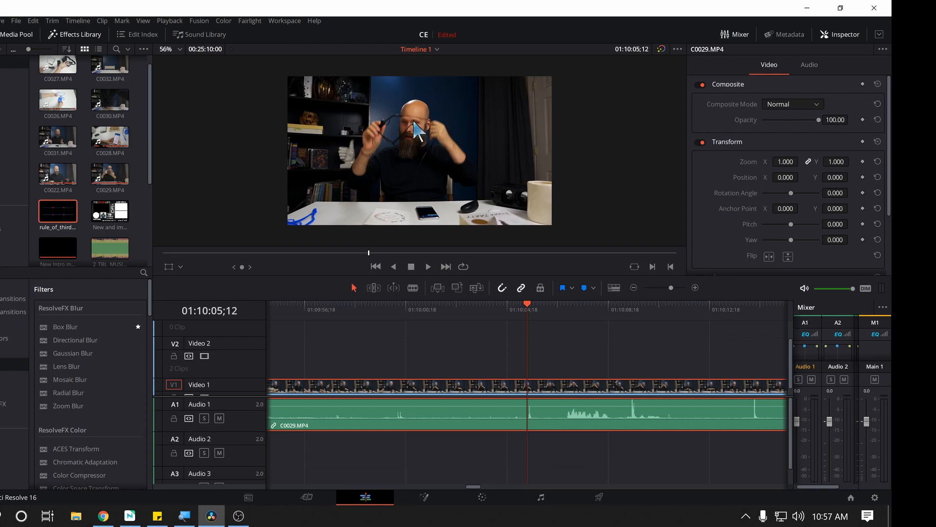
mouse_move(455, 164)
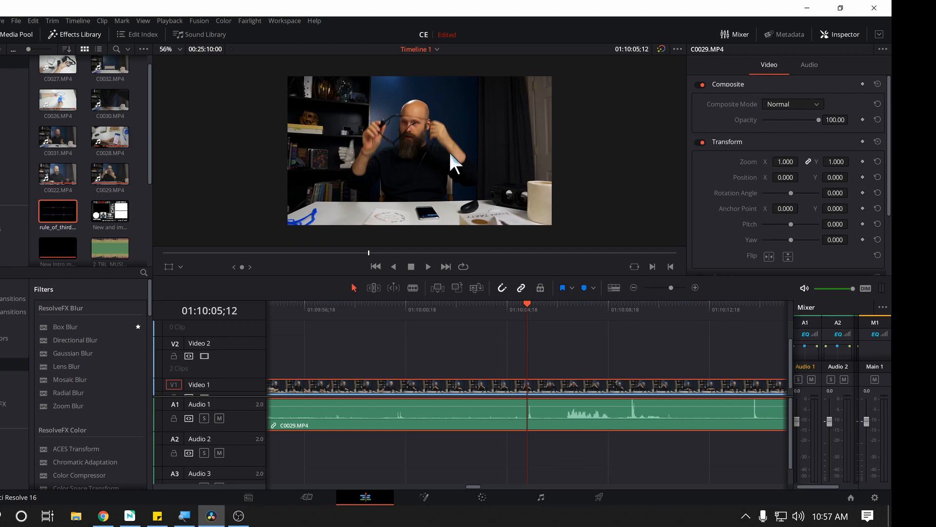
mouse_move(482, 170)
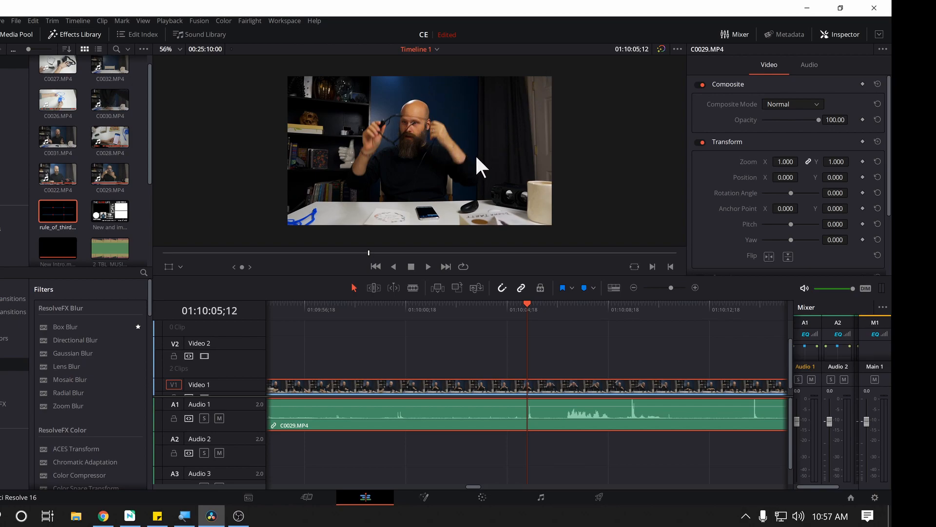
mouse_move(468, 184)
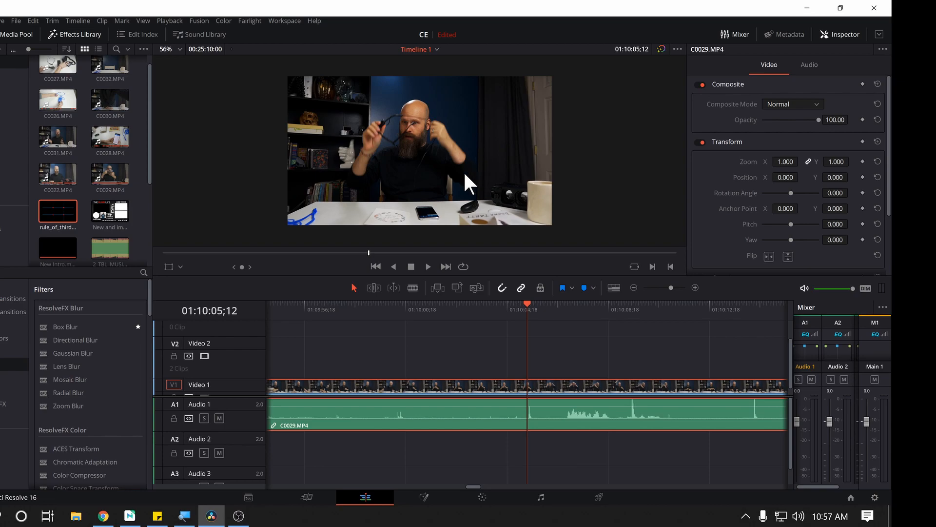
mouse_move(412, 203)
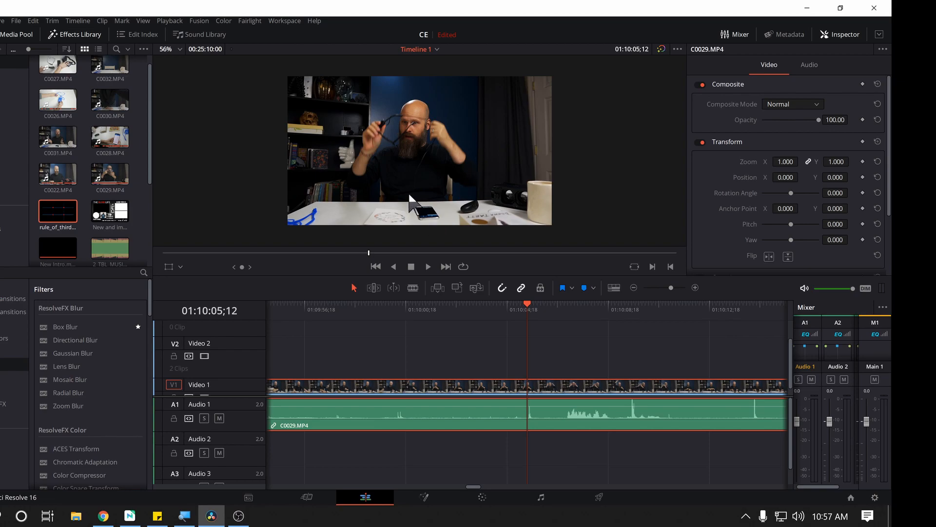
mouse_move(255, 255)
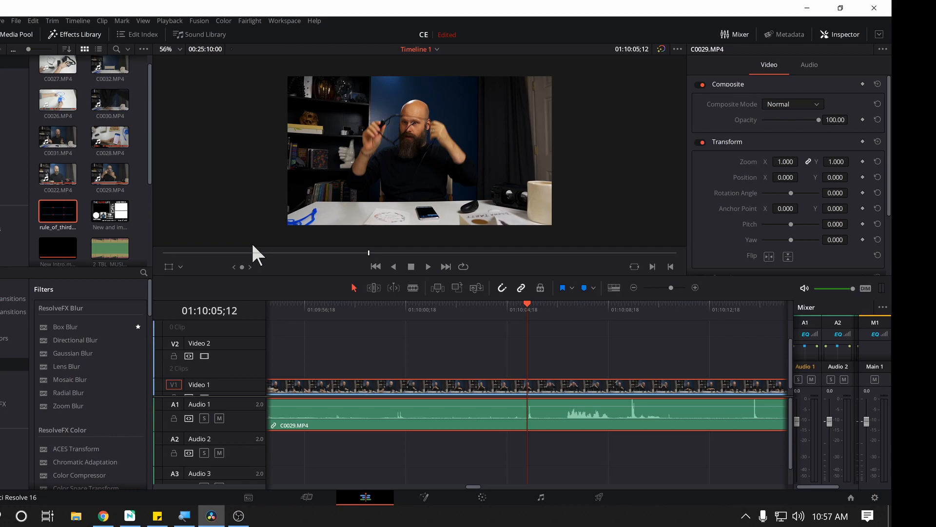
mouse_move(349, 180)
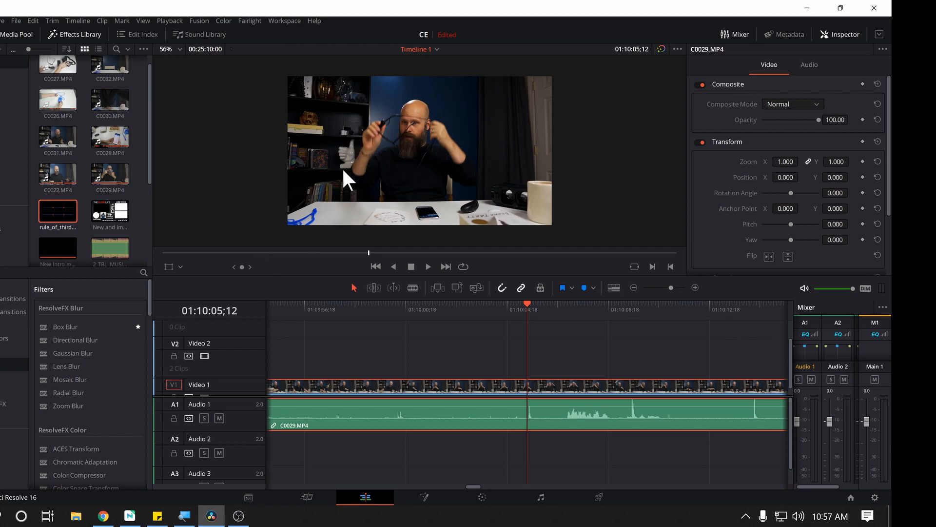
mouse_move(447, 93)
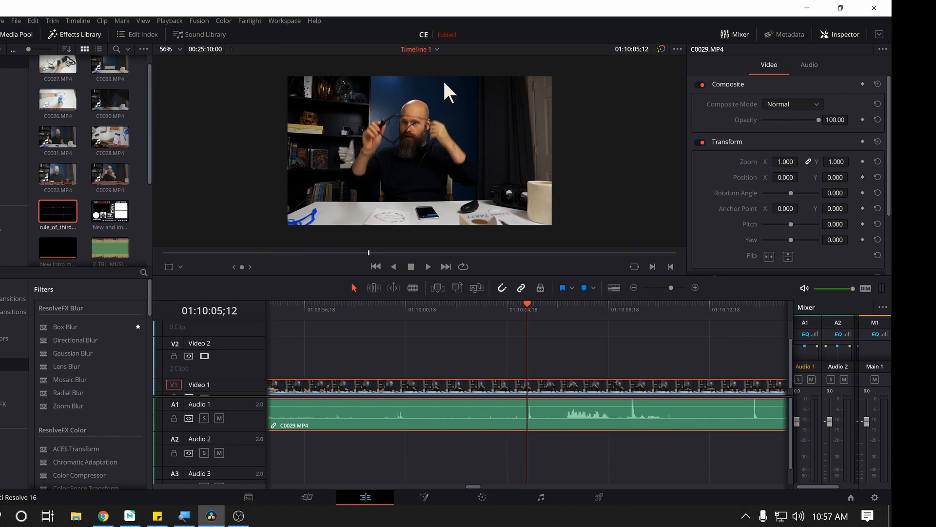
mouse_move(450, 124)
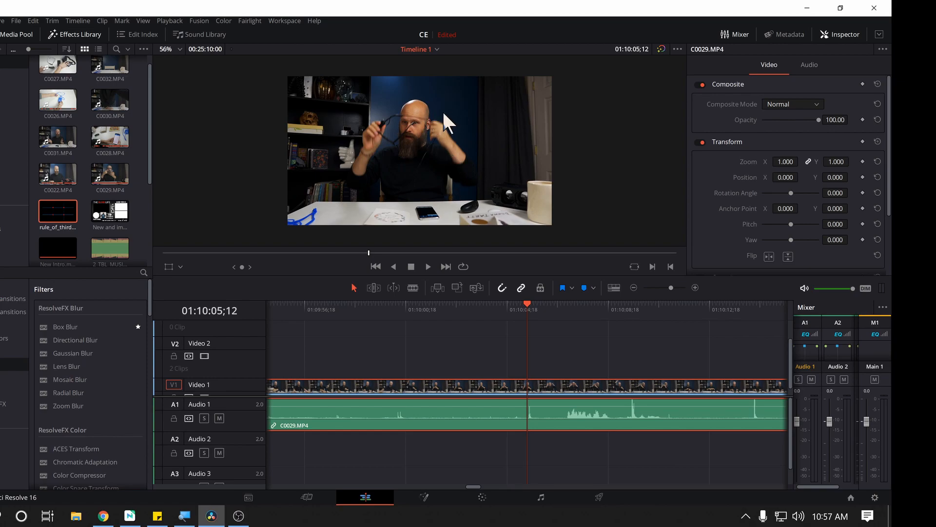
mouse_move(491, 168)
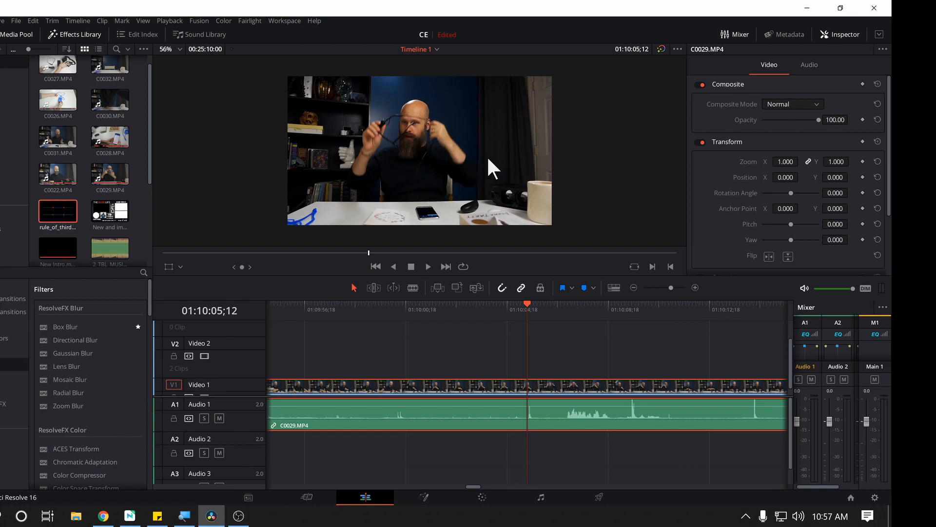
mouse_move(475, 168)
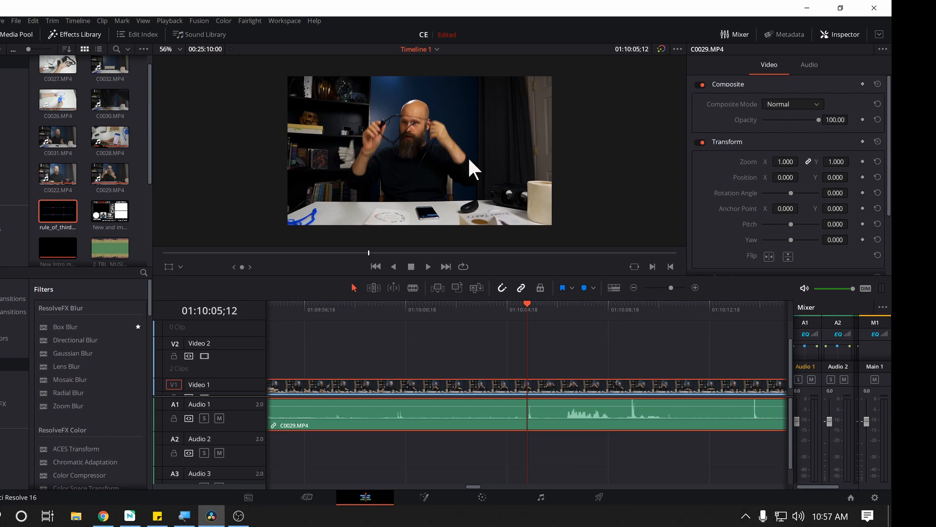
mouse_move(450, 170)
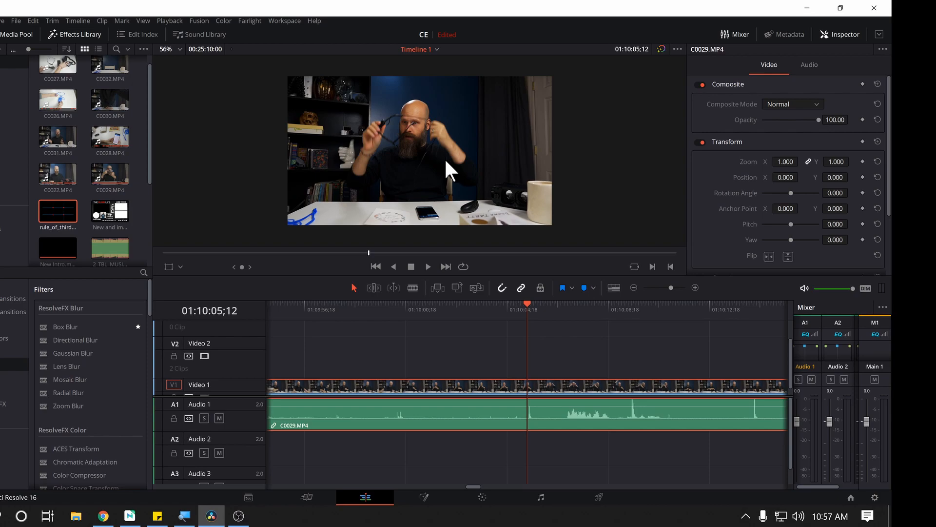
mouse_move(341, 359)
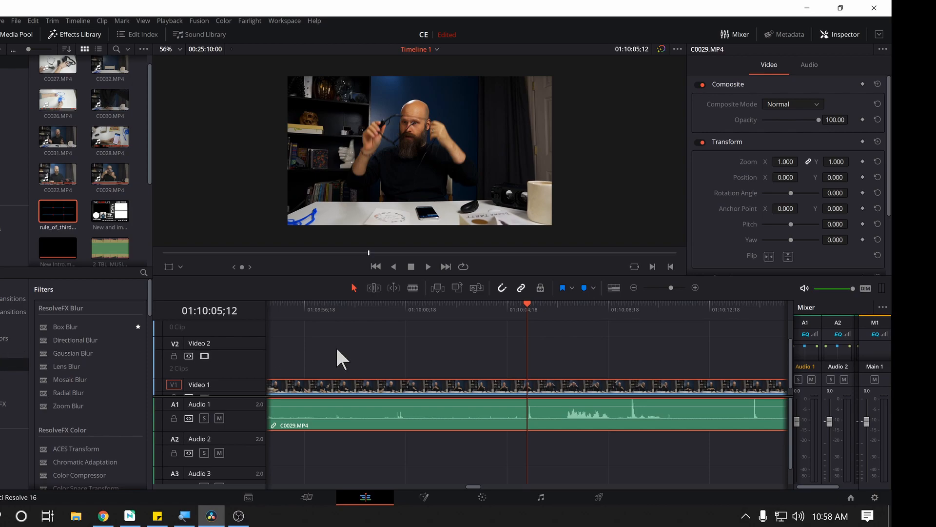
mouse_move(495, 358)
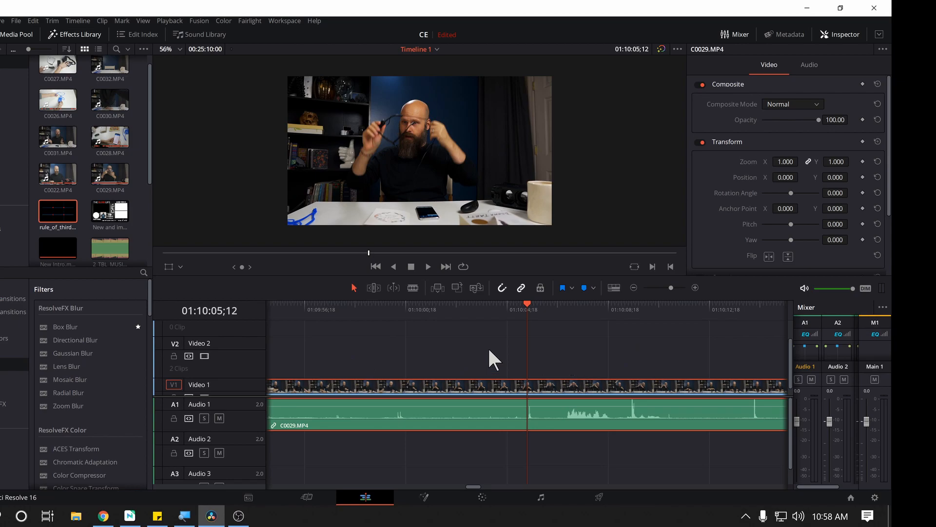
mouse_move(439, 346)
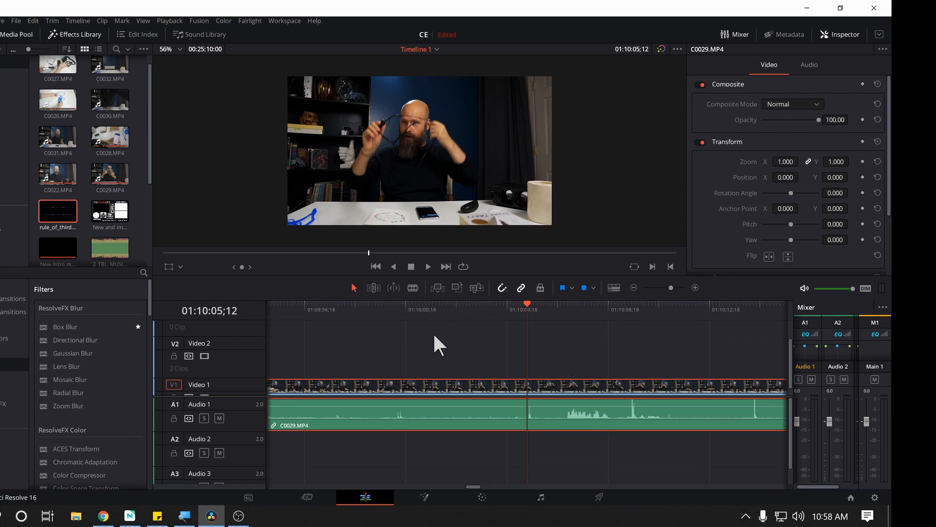
mouse_move(99, 521)
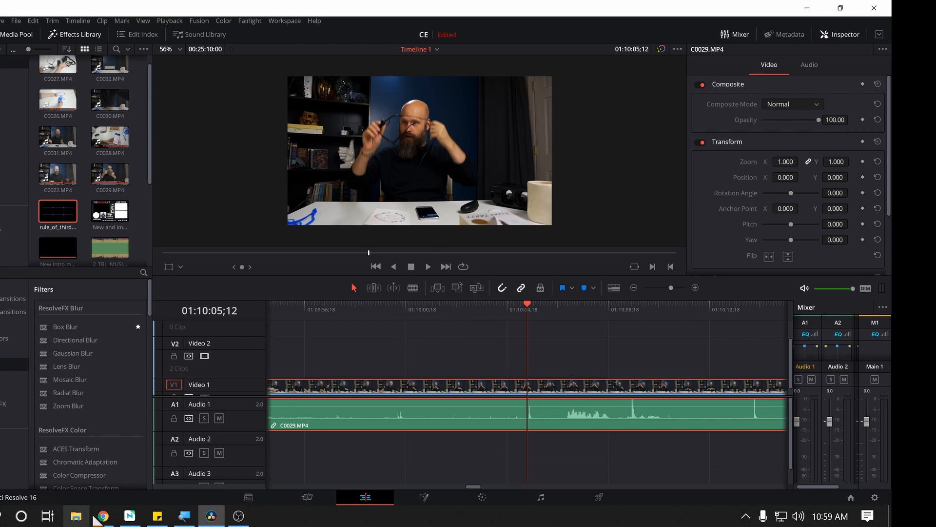
- Scroll through the Google Images 'rule of thirds' results in Chrome for a grid PNG
left_click(103, 516)
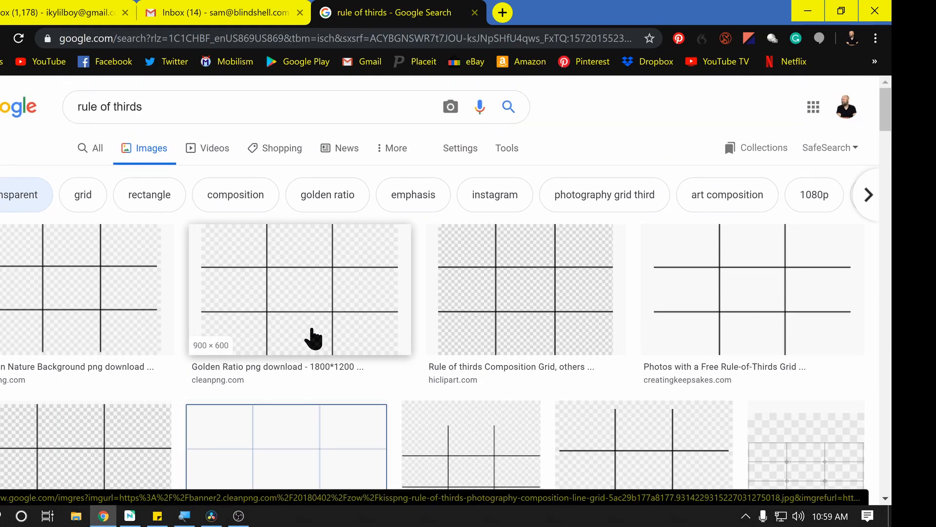
scroll("down", 3)
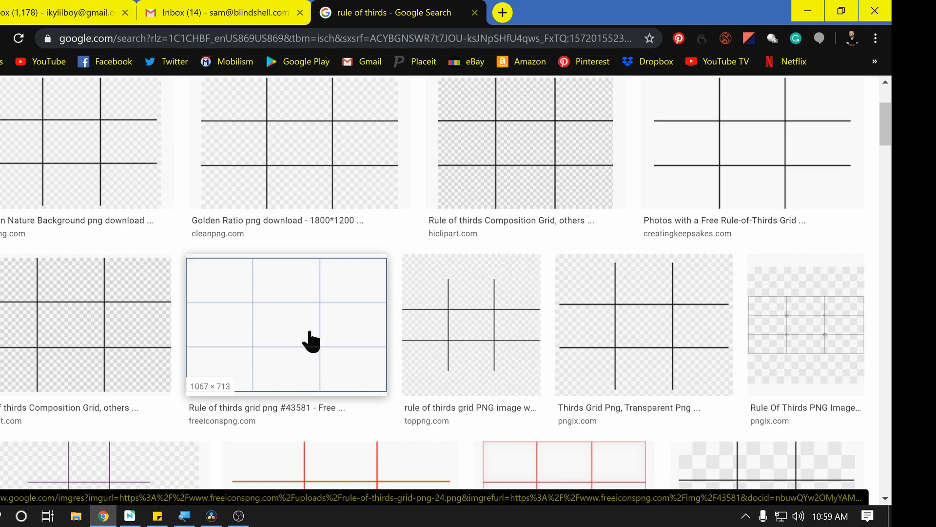
scroll("down", 3)
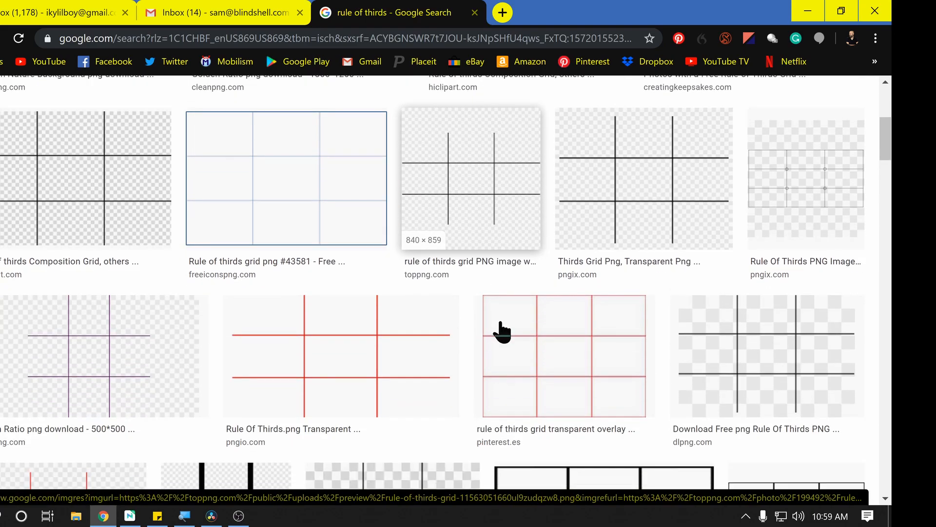
scroll("down", 3)
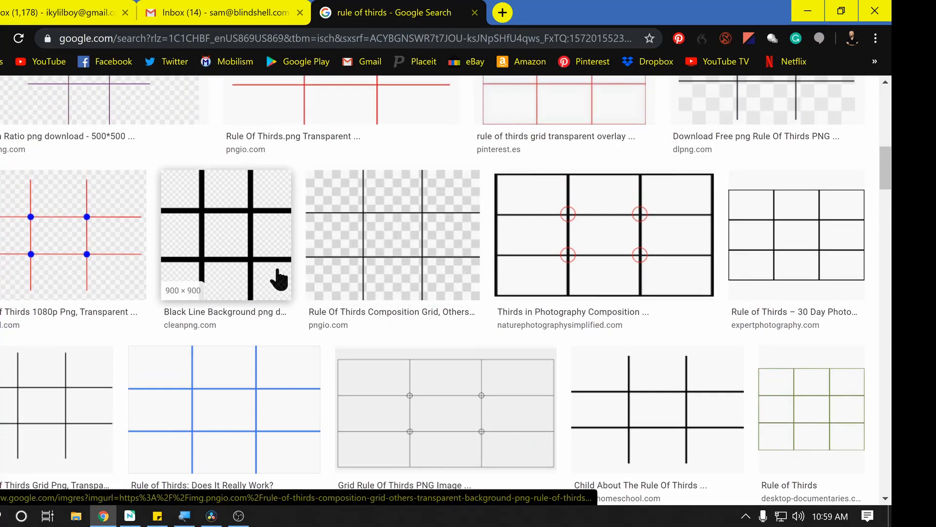
mouse_move(344, 282)
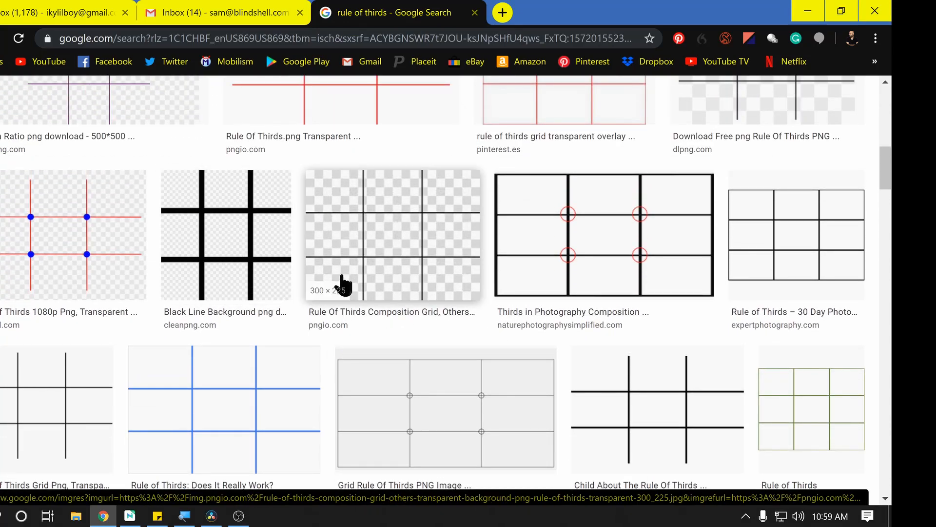
mouse_move(394, 362)
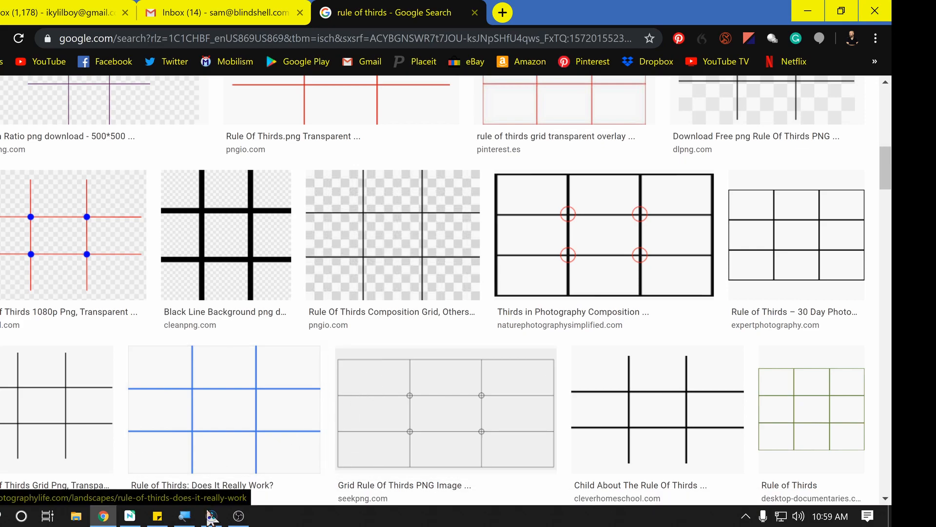
mouse_move(211, 516)
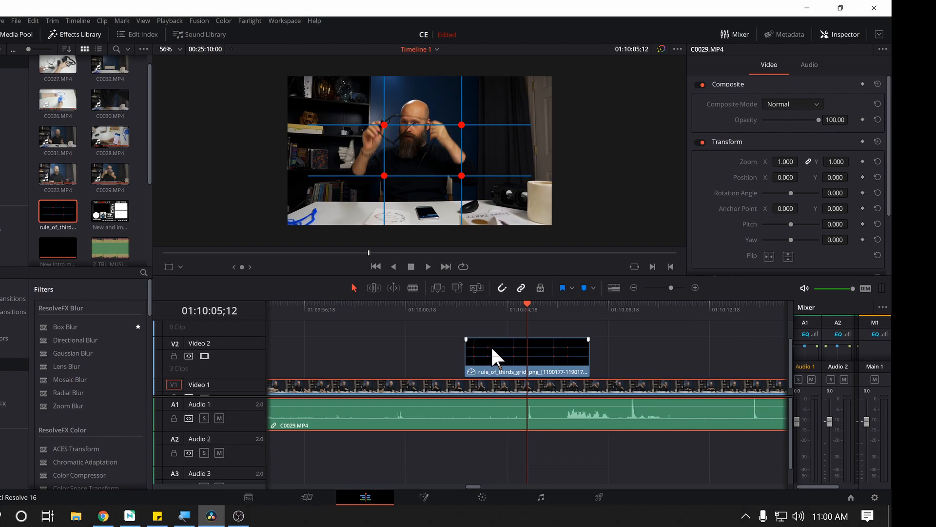
- Stretch the V2 grid overlay to full frame width, then select the C0029.MP4 clip beneath it
left_click(527, 357)
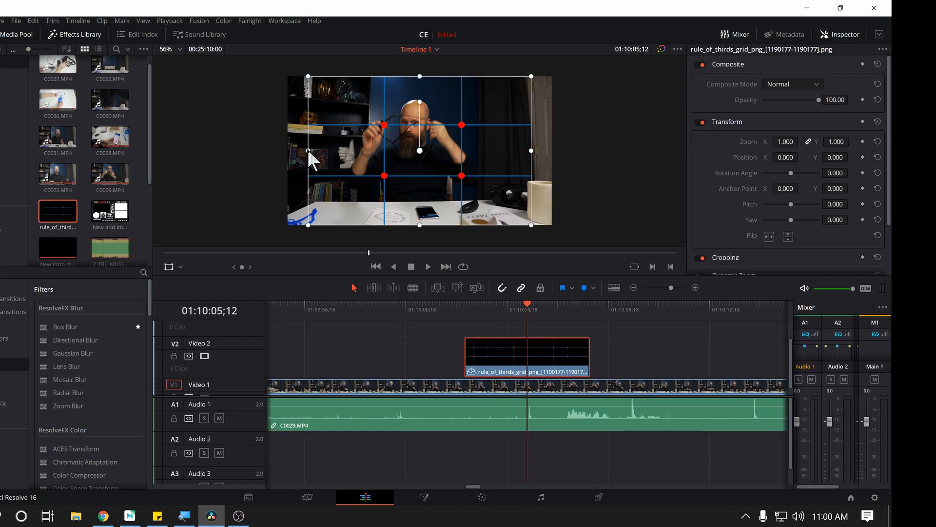
left_click_drag(308, 151, 287, 151)
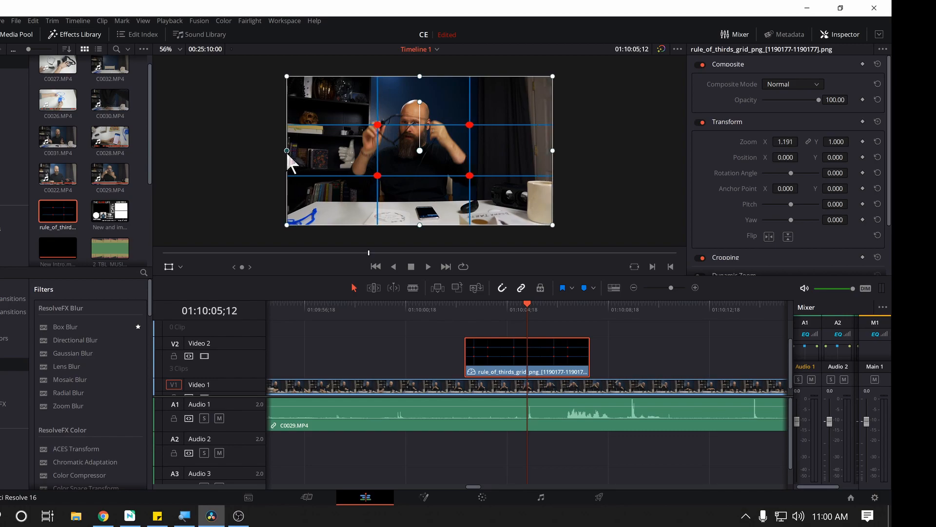
mouse_move(447, 234)
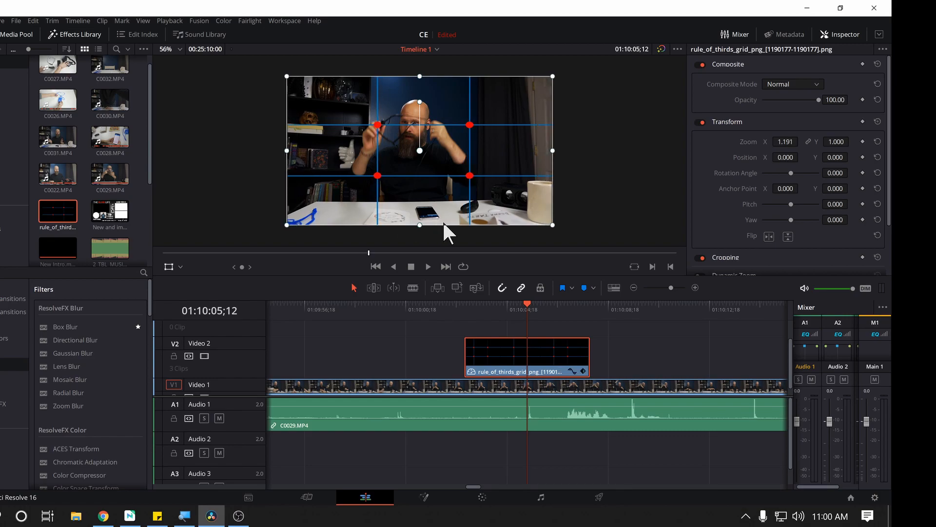
mouse_move(458, 351)
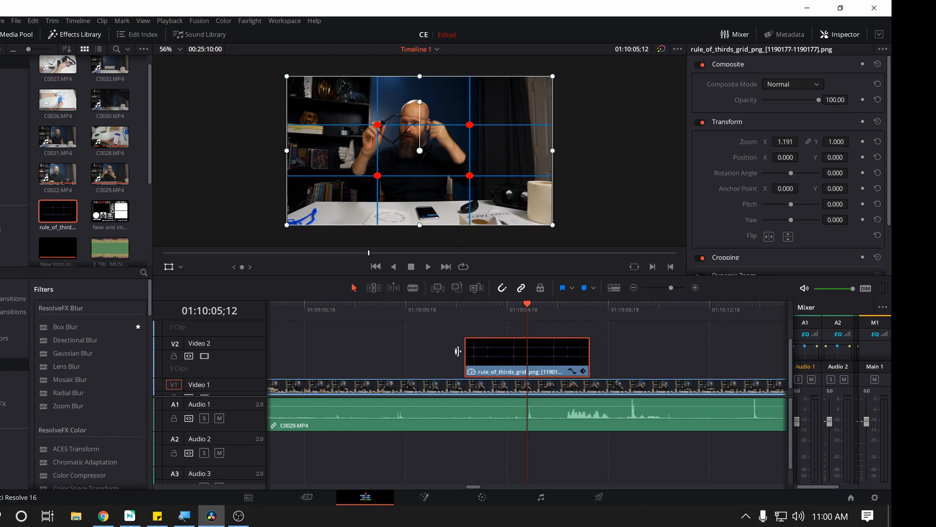
left_click(487, 387)
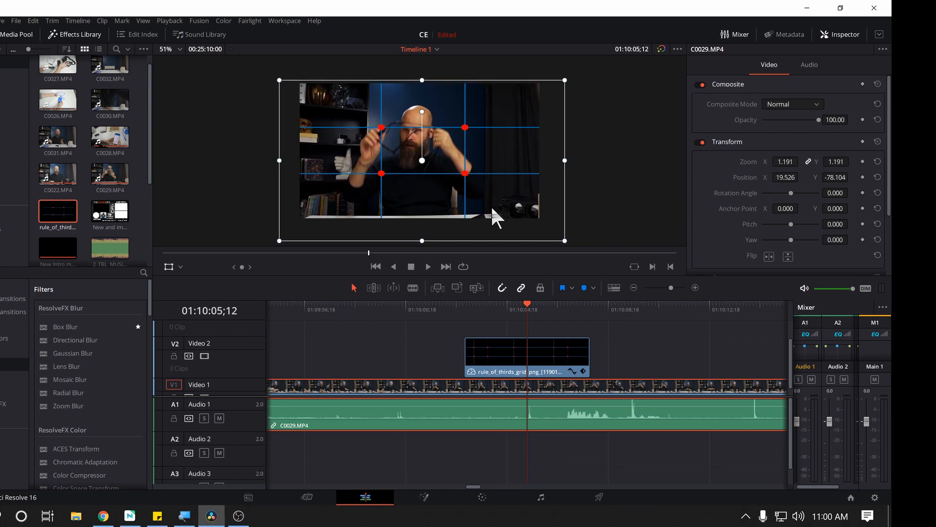
mouse_move(353, 299)
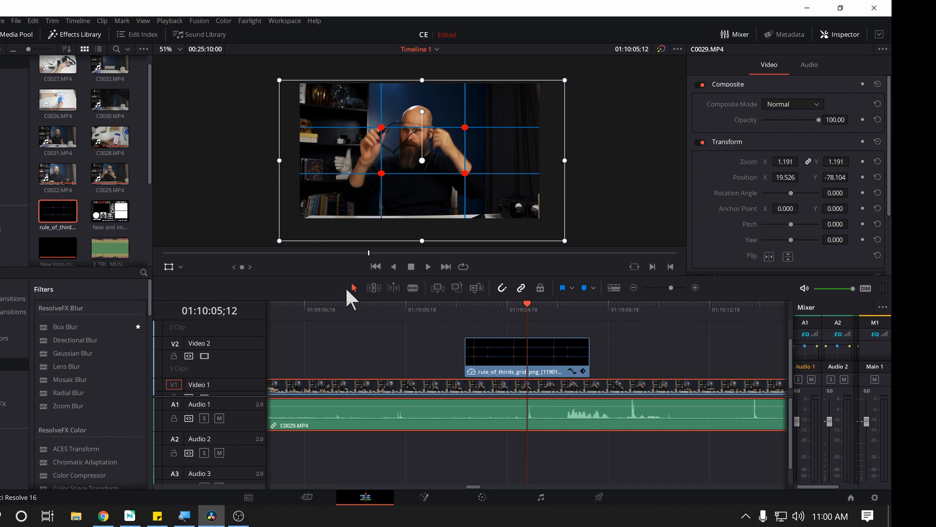
- Select the rule-of-thirds grid clip on V2 and delete it
left_click(527, 355)
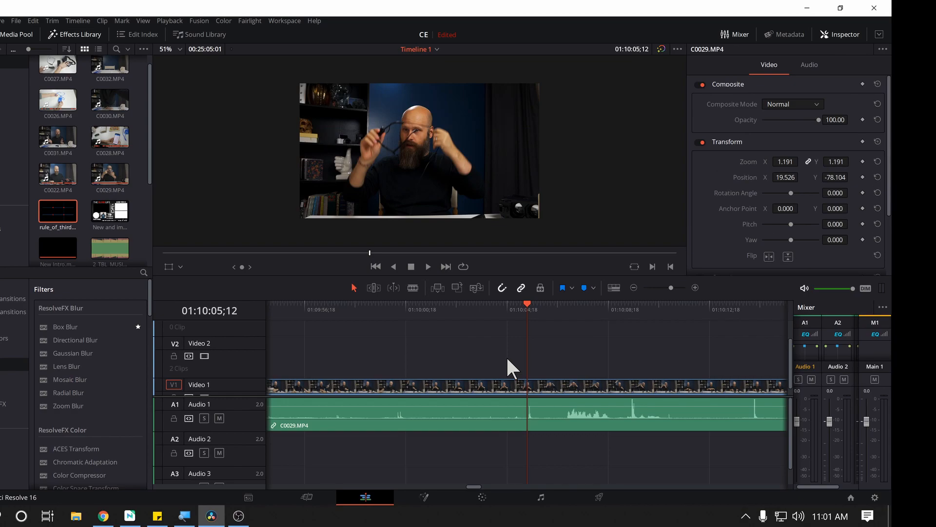
mouse_move(462, 308)
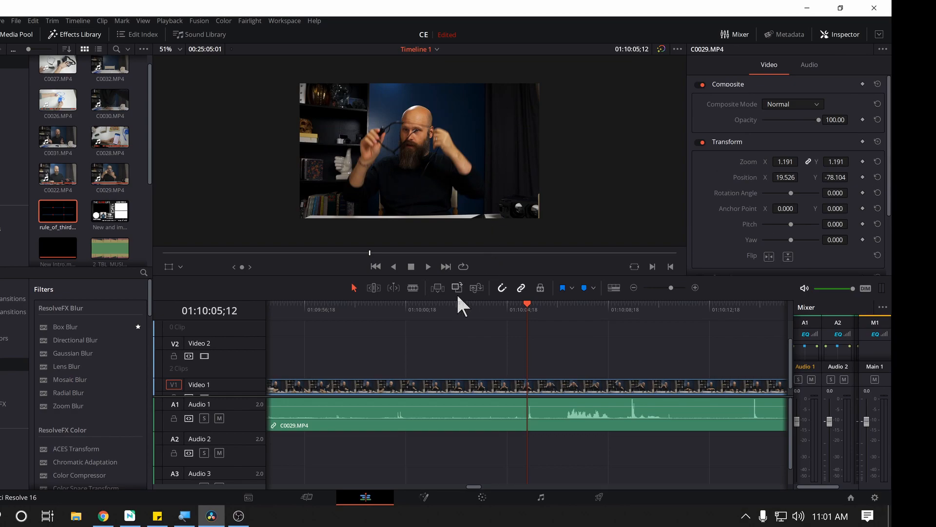
mouse_move(411, 184)
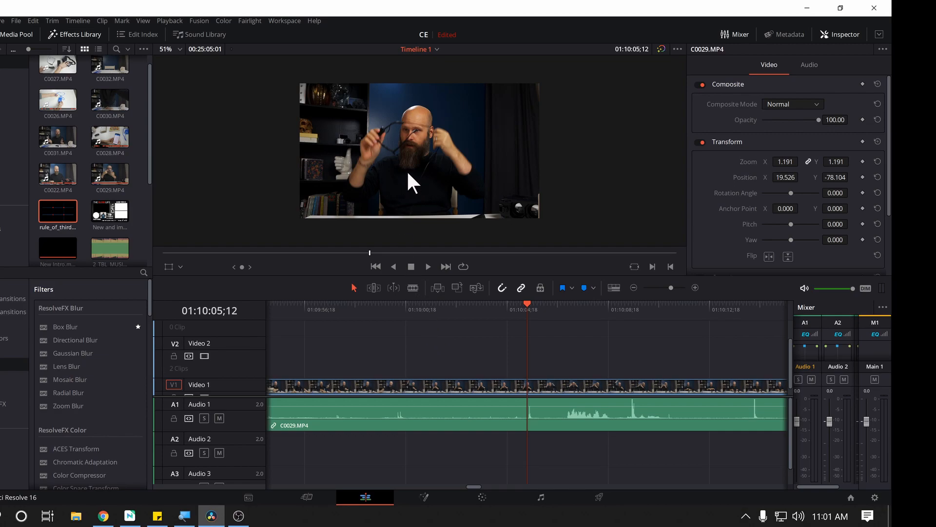